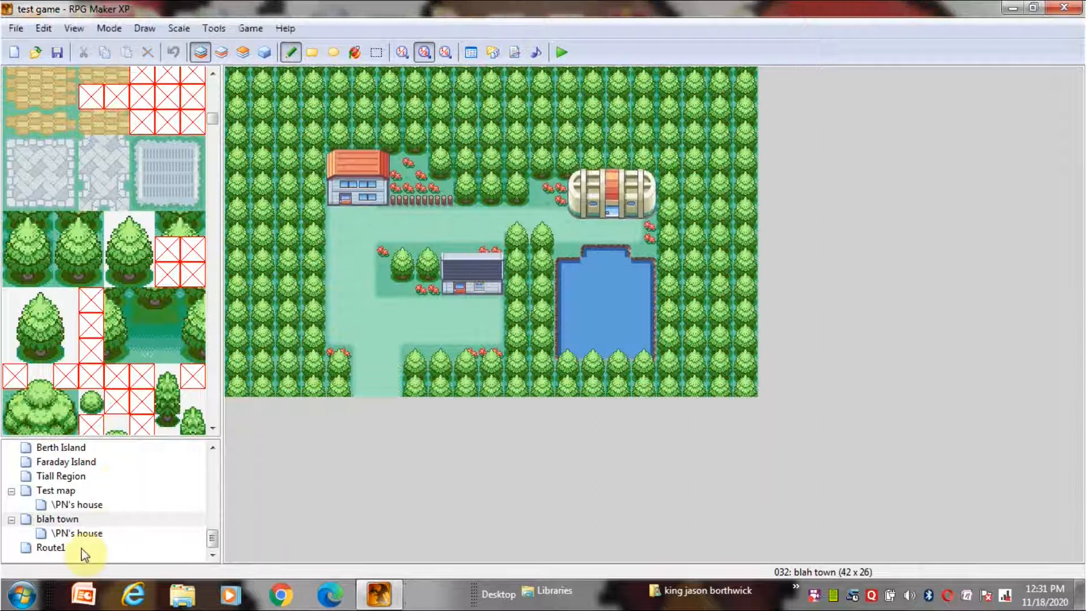
# Select Route1 in the map tree to open its forest path map
pyautogui.click(49, 548)
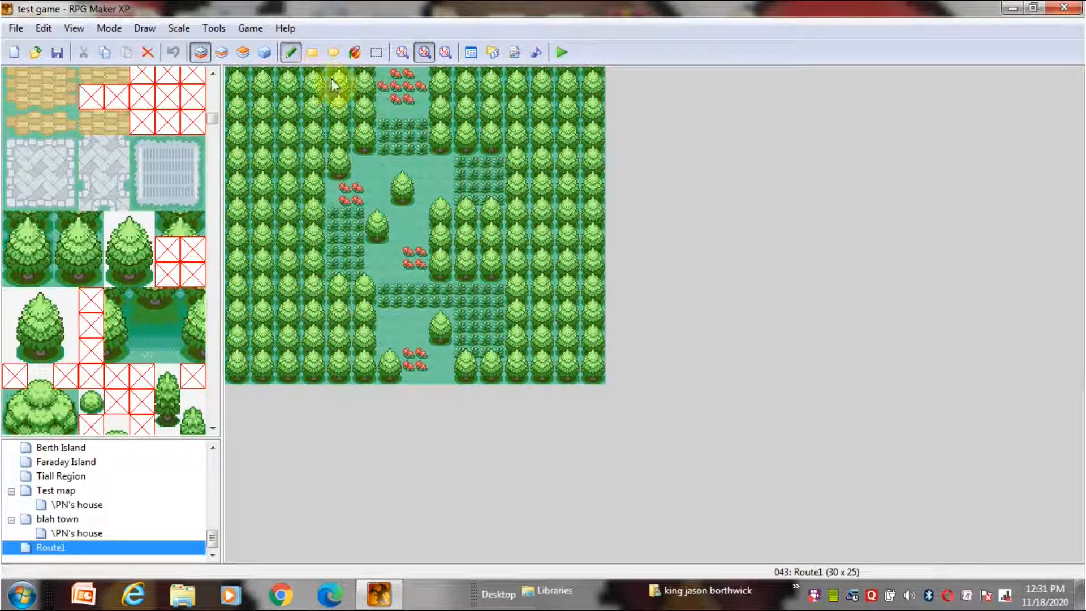
pyautogui.click(57, 519)
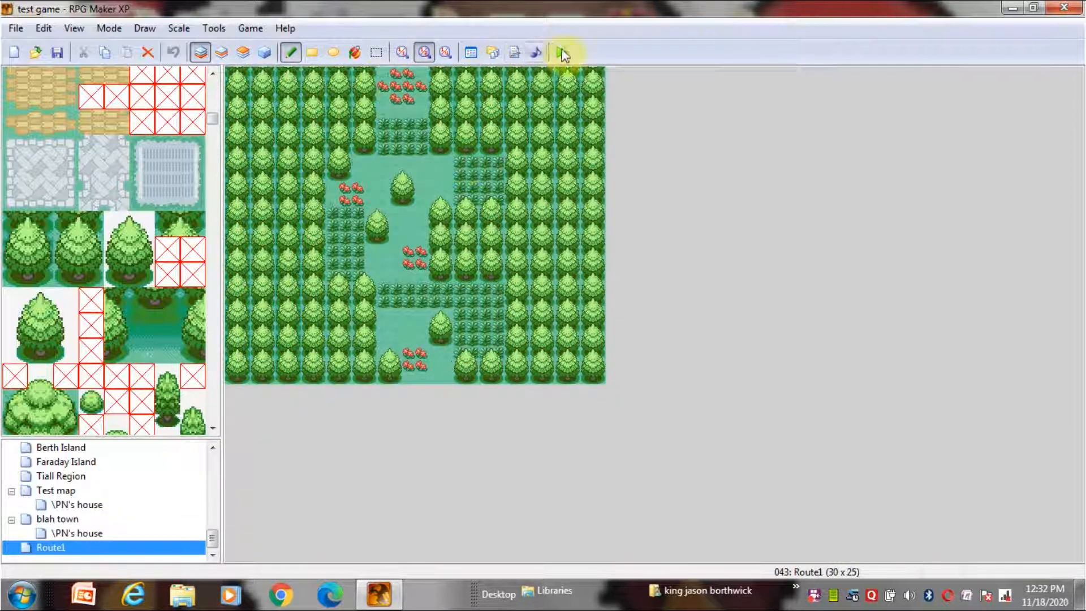
# Launch a playtest and choose Debug from the title screen
pyautogui.click(561, 52)
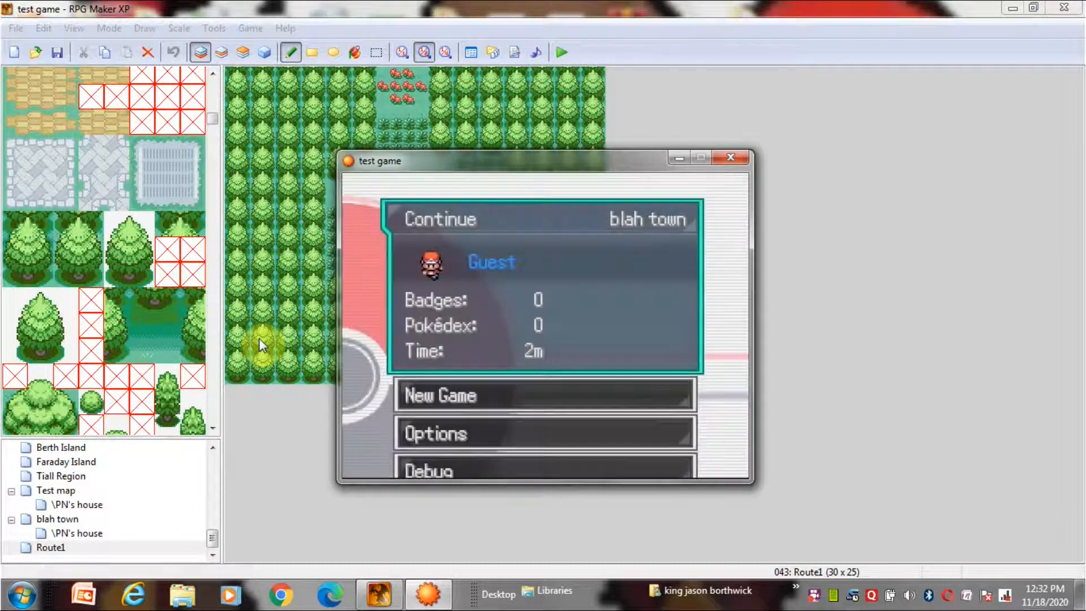
pyautogui.click(440, 219)
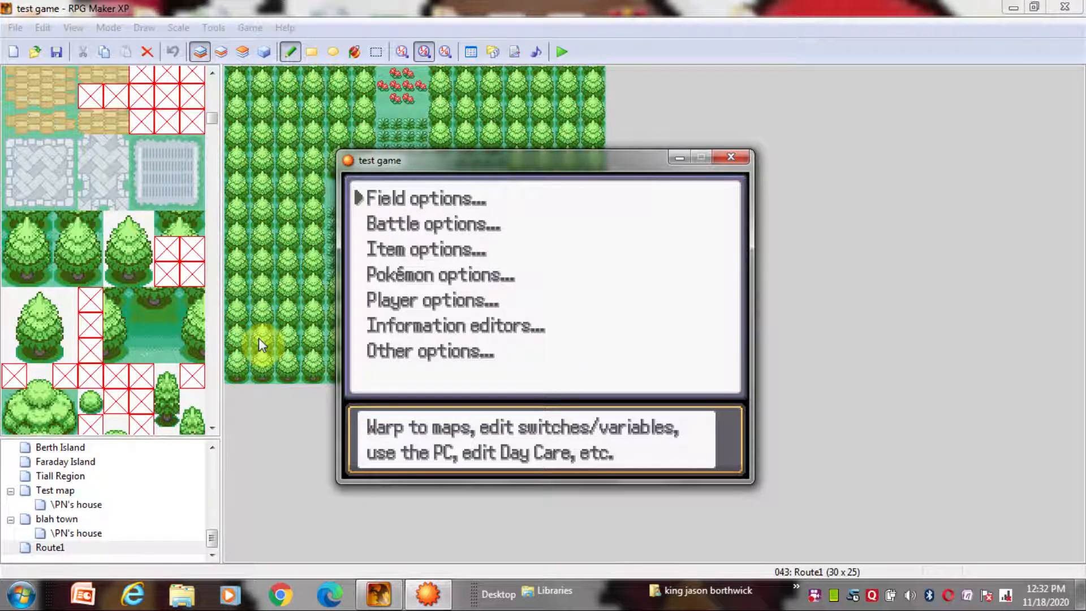
# Go to Information editors in the debug menu and open its editor list
pyautogui.click(432, 300)
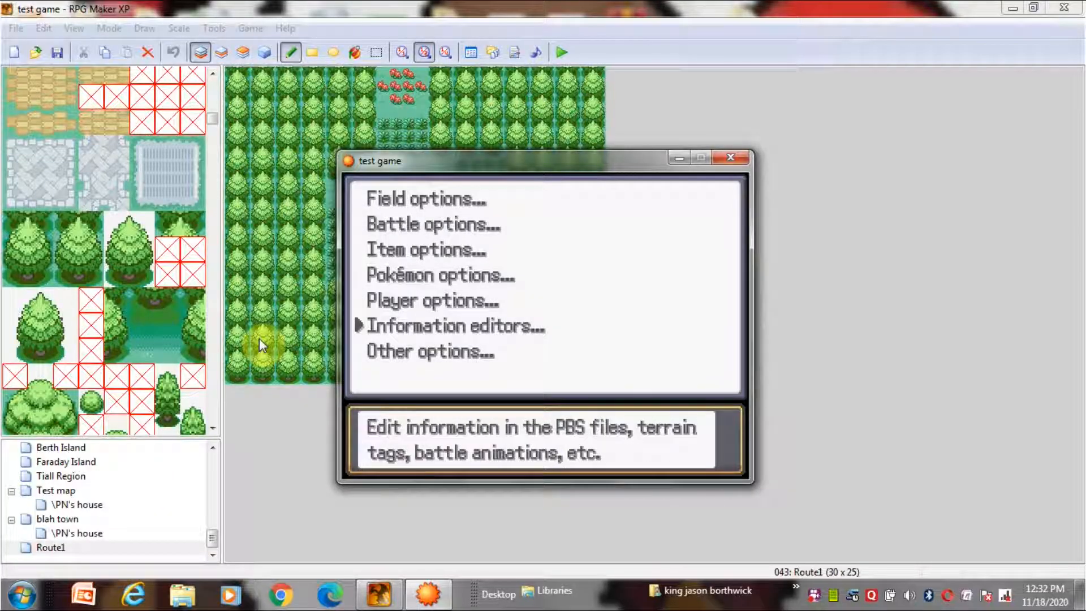
pyautogui.click(454, 326)
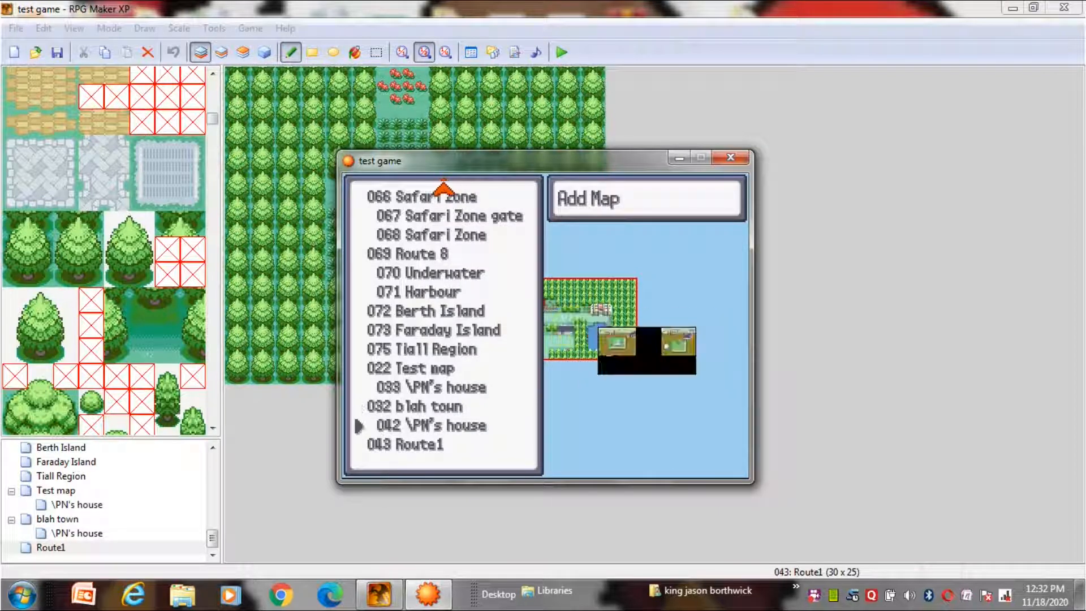
pyautogui.click(406, 445)
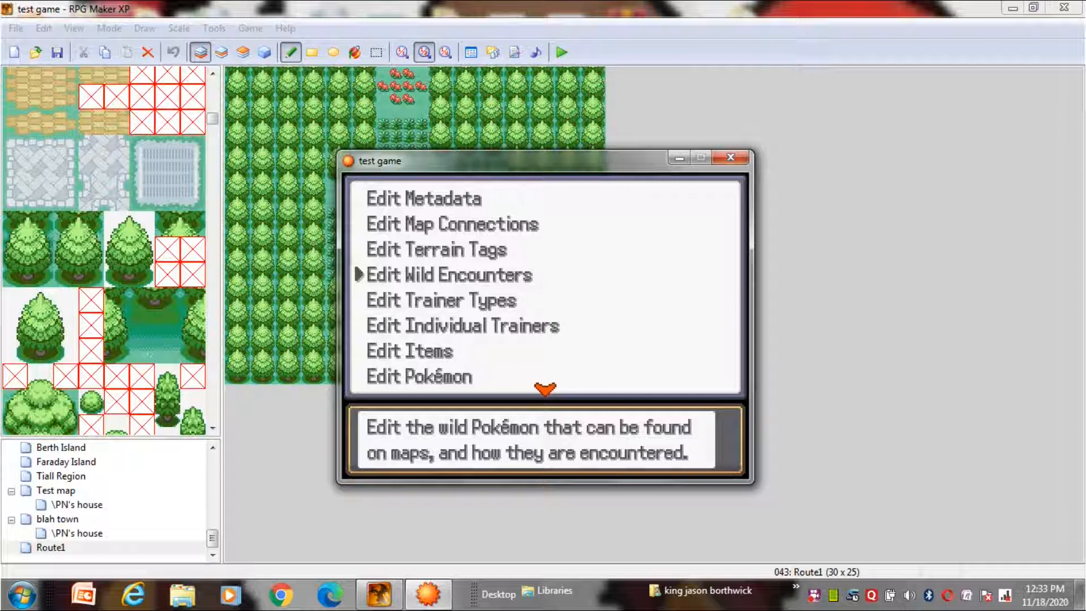
# Open the Edit Wild Encounters editor to add Route1 encounters
pyautogui.click(448, 274)
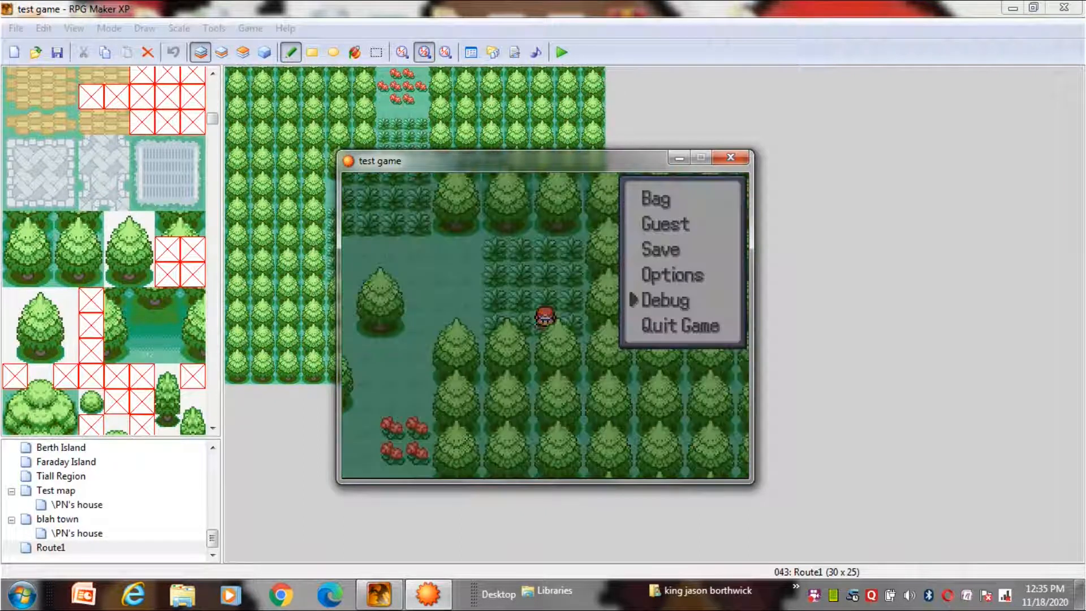
# Open the debug menu's Pokémon options, with Give Demo Party highlighted
pyautogui.click(664, 299)
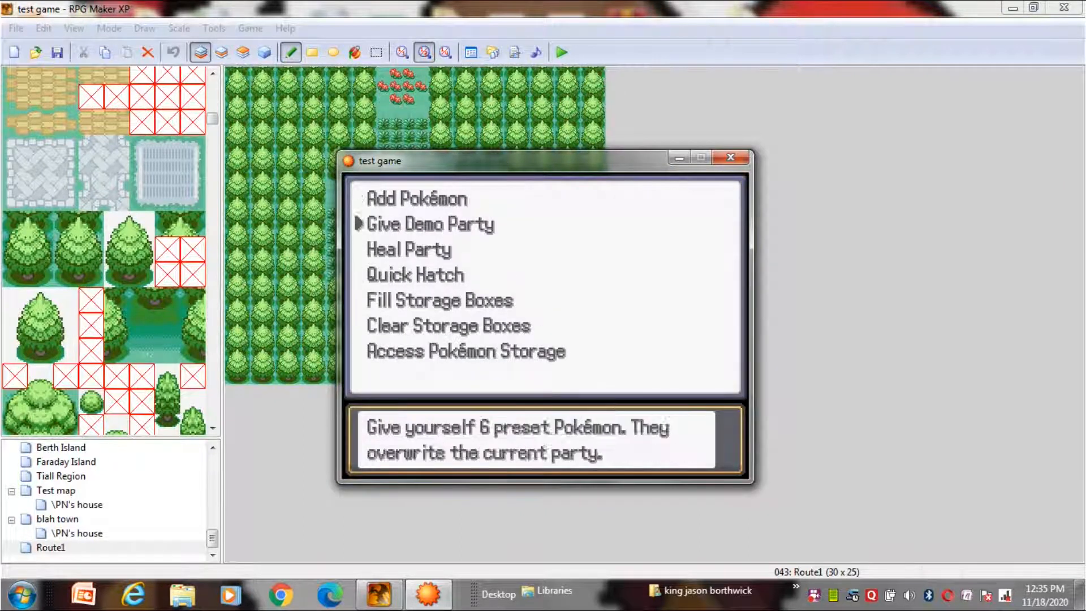